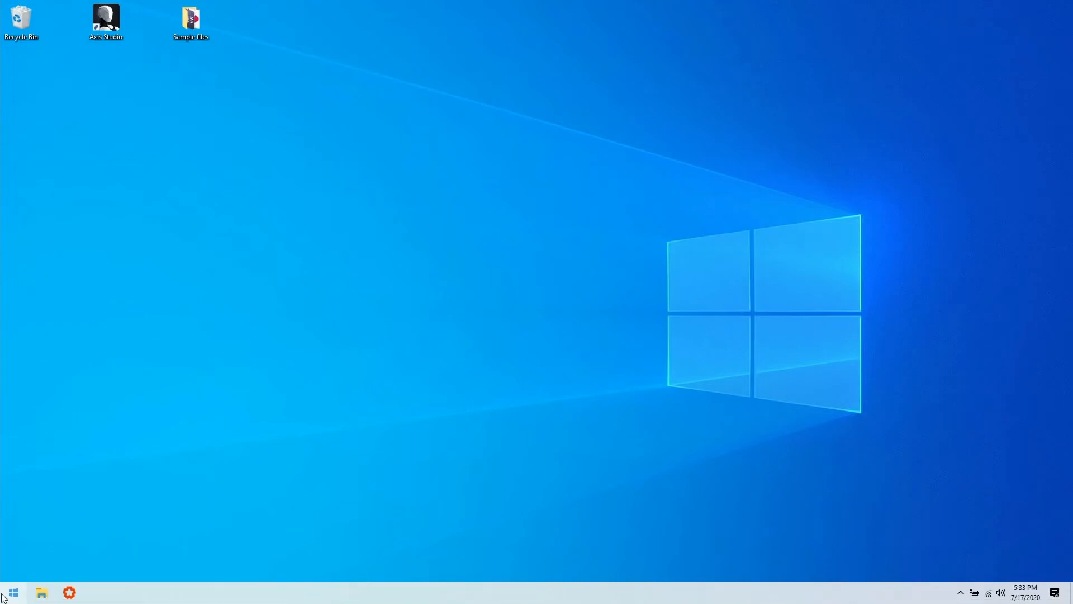
- Go from Control Panel through Network and Sharing Center to the adapter list
{"action": "left_click", "coordinate": [11, 591]}
{"action": "type", "text": "control"}
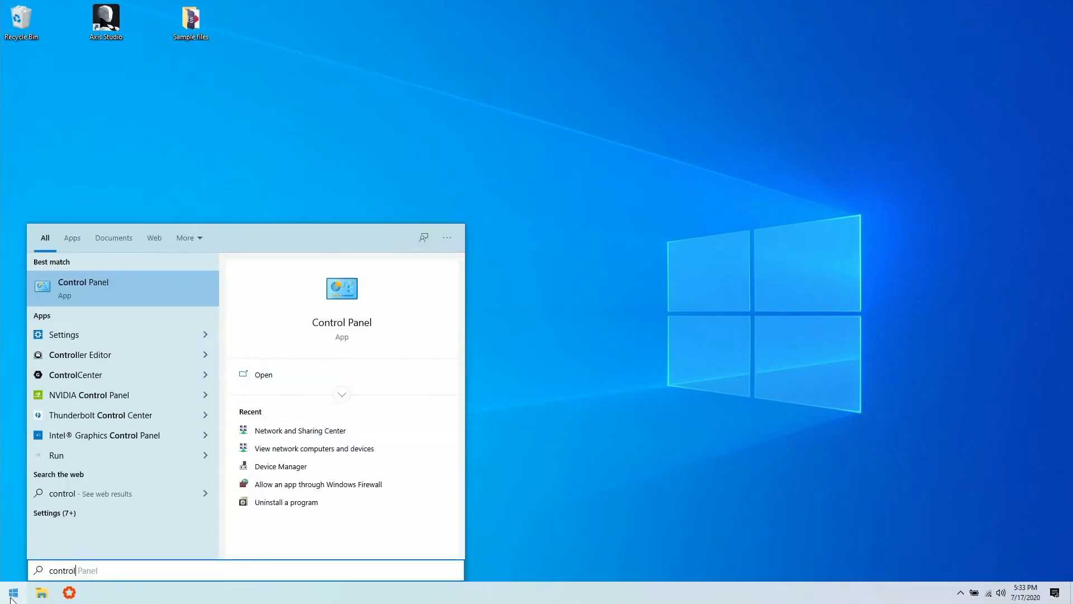
{"action": "left_click", "coordinate": [82, 288]}
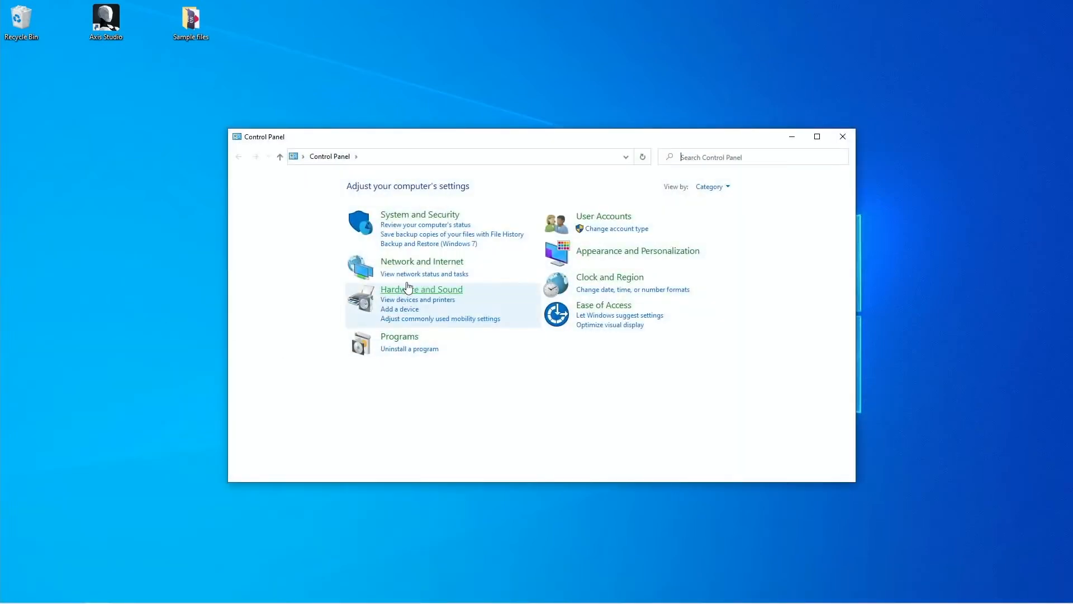
{"action": "left_click", "coordinate": [422, 261]}
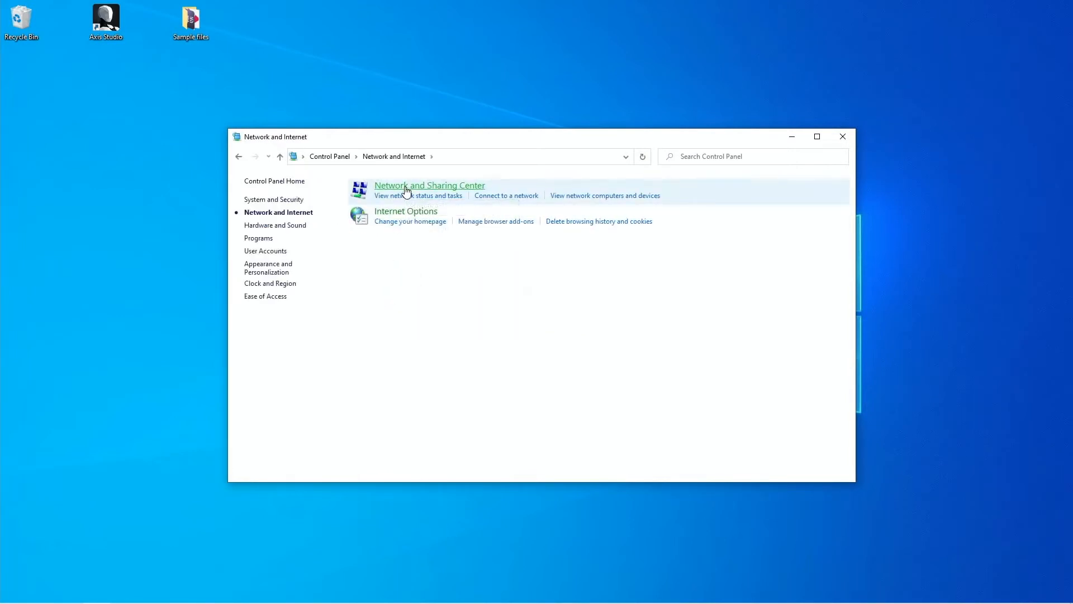
{"action": "left_click", "coordinate": [429, 185]}
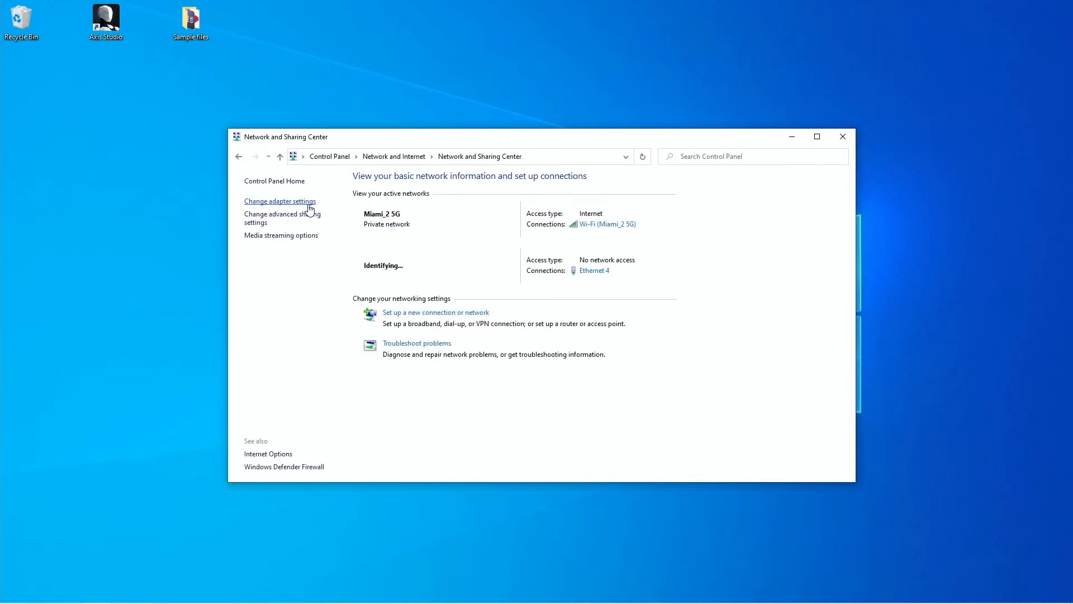
{"action": "left_click", "coordinate": [279, 200]}
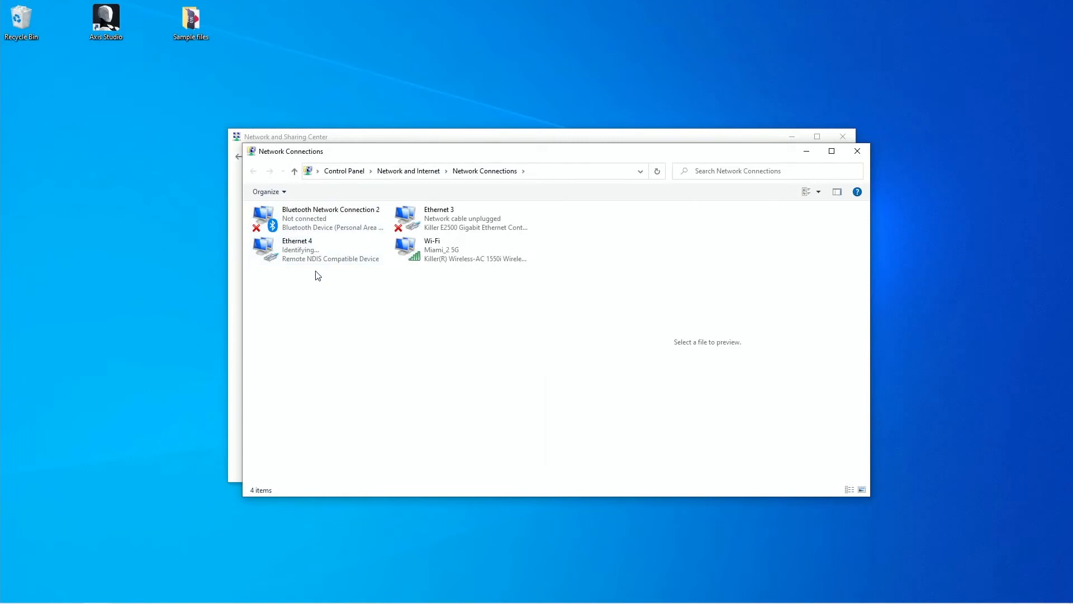
- Set Ethernet 4's IPv4 to static 192.168.1.200, mask 255.255.255.0, and confirm
{"action": "left_click", "coordinate": [318, 250]}
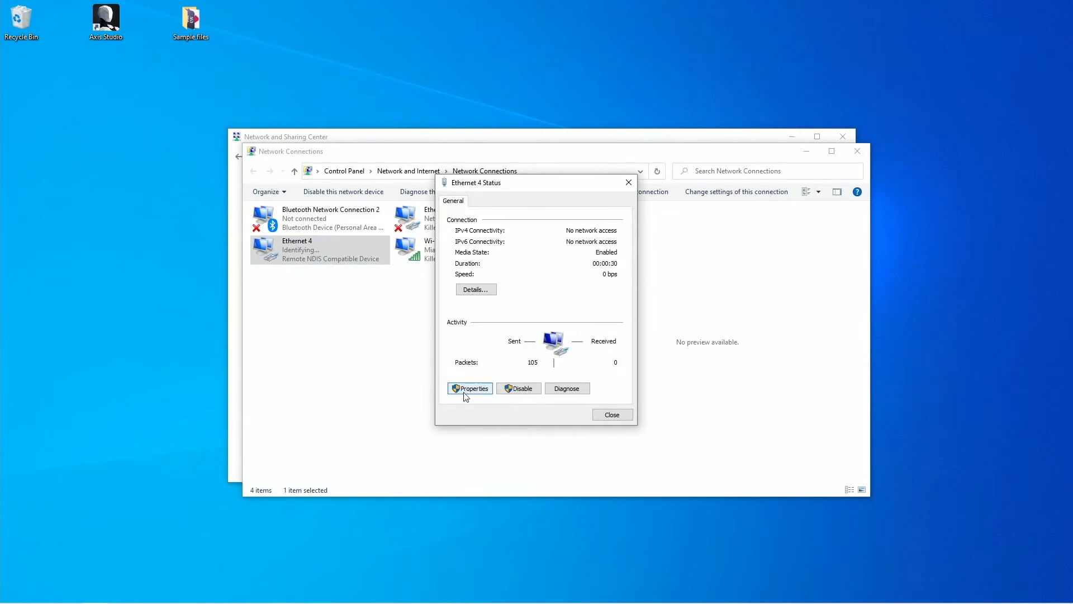
{"action": "left_click", "coordinate": [469, 388]}
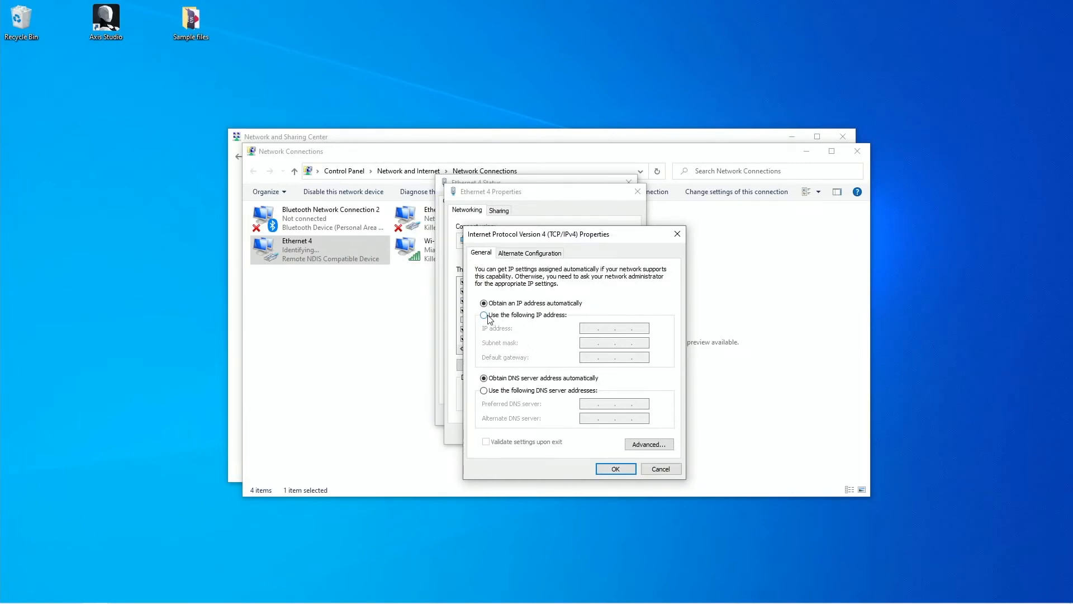
{"action": "left_click", "coordinate": [485, 314]}
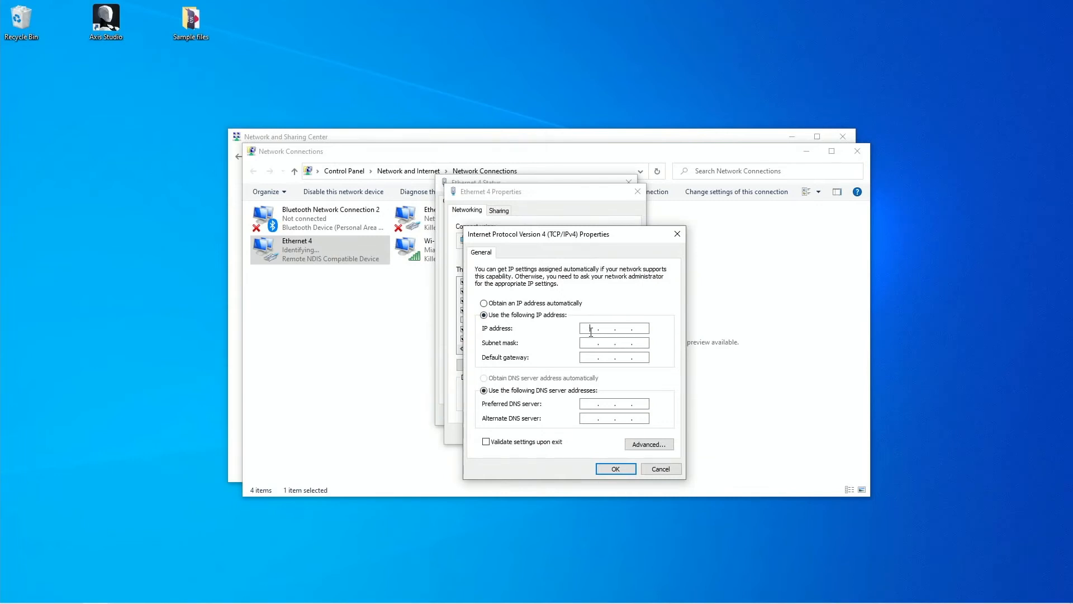
{"action": "type", "text": "192 . 168 . 1 ."}
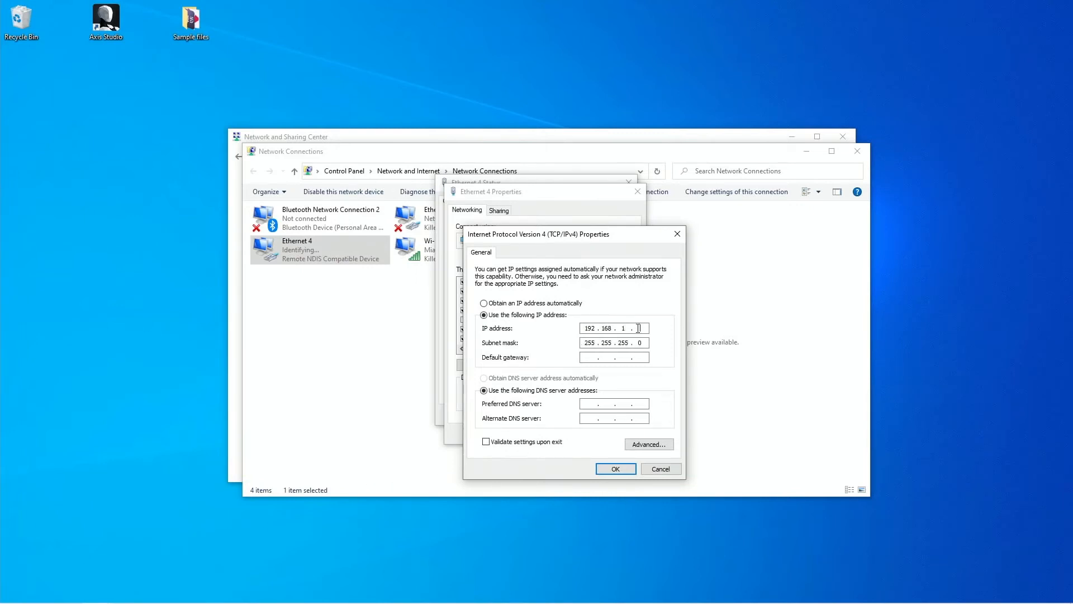
{"action": "type", "text": "200"}
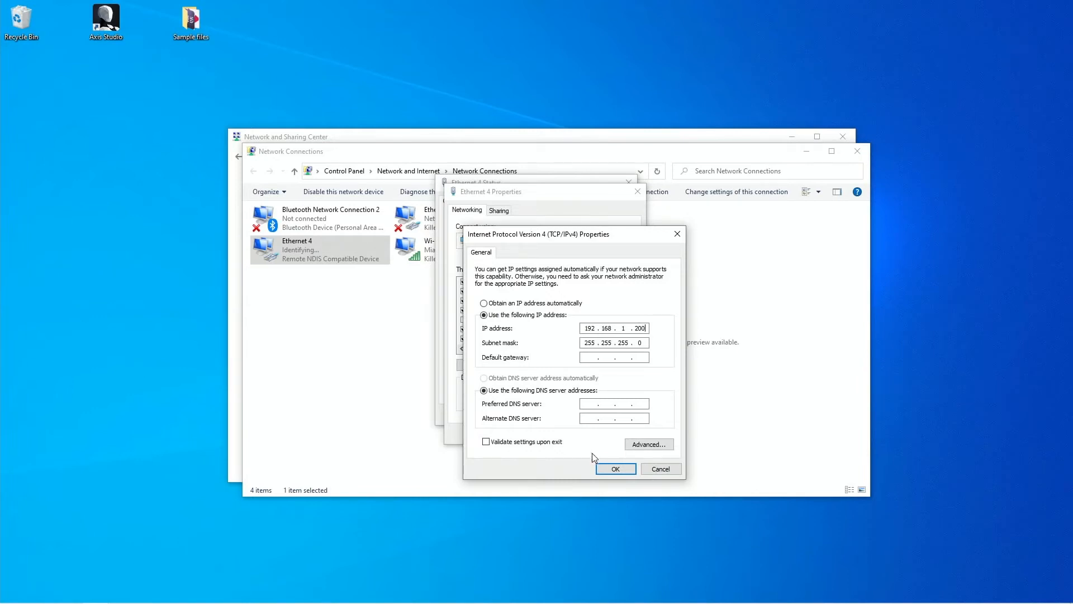
{"action": "left_click", "coordinate": [614, 469]}
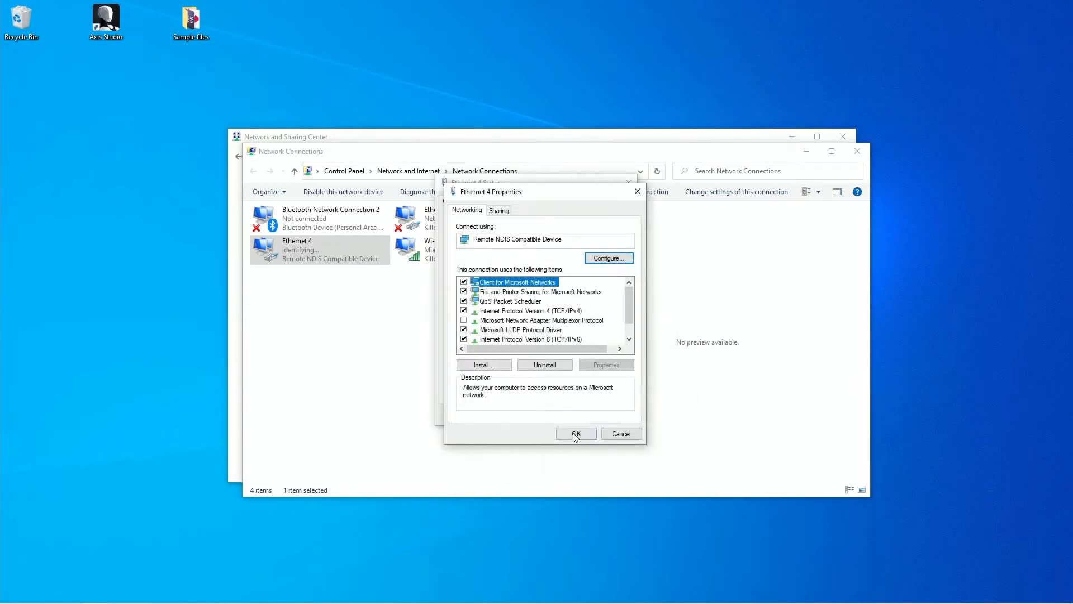
{"action": "left_click", "coordinate": [576, 433]}
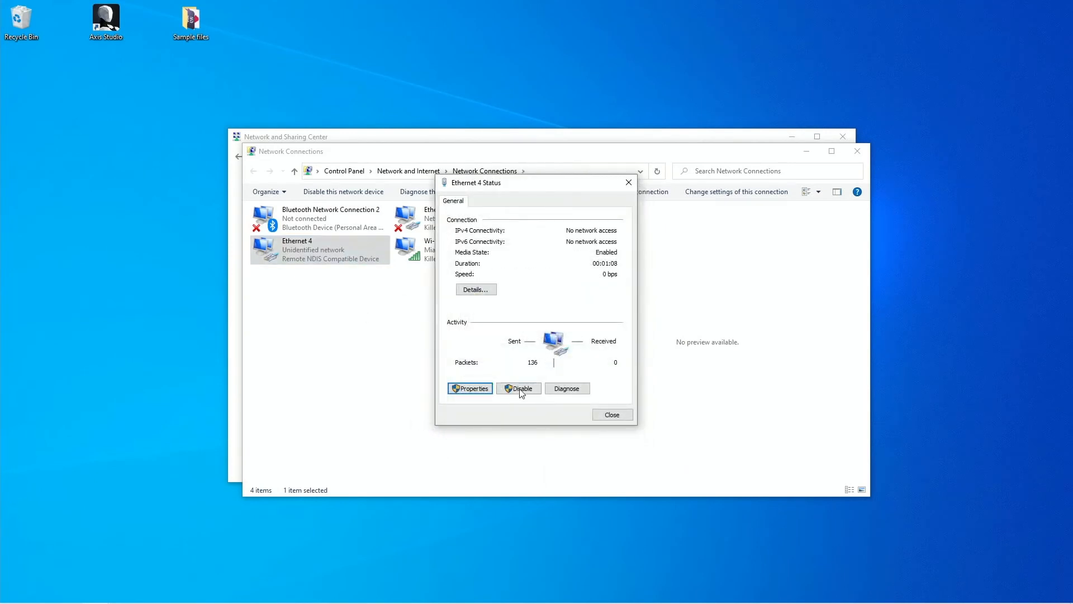
{"action": "left_click", "coordinate": [470, 387]}
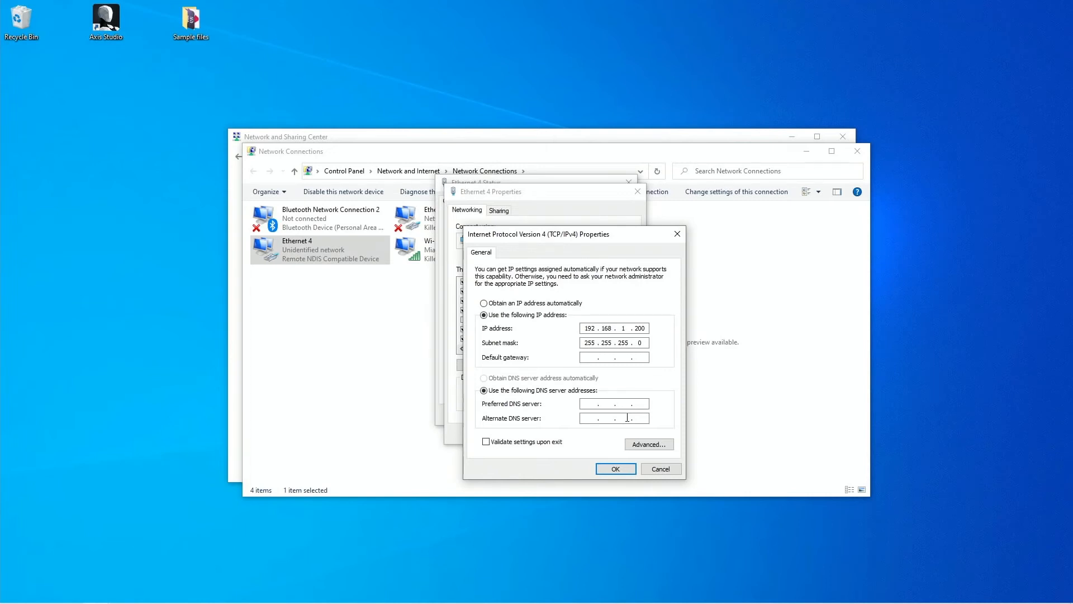
{"action": "left_click", "coordinate": [614, 469]}
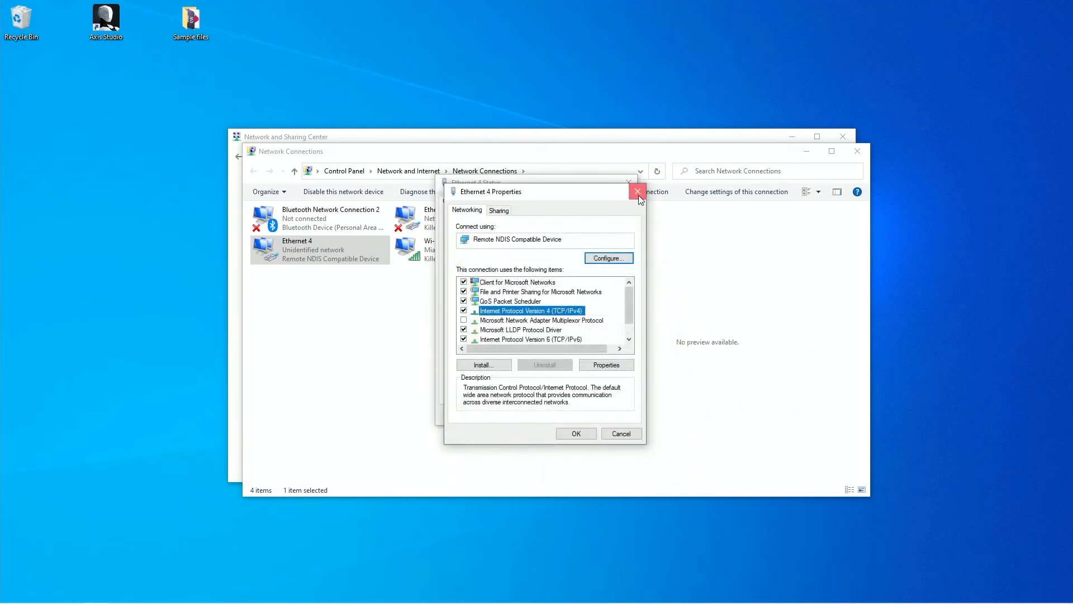
- Close Ethernet 4 Properties and Network Connections, then launch Axis Studio's Capturing workspace
{"action": "left_click", "coordinate": [637, 191]}
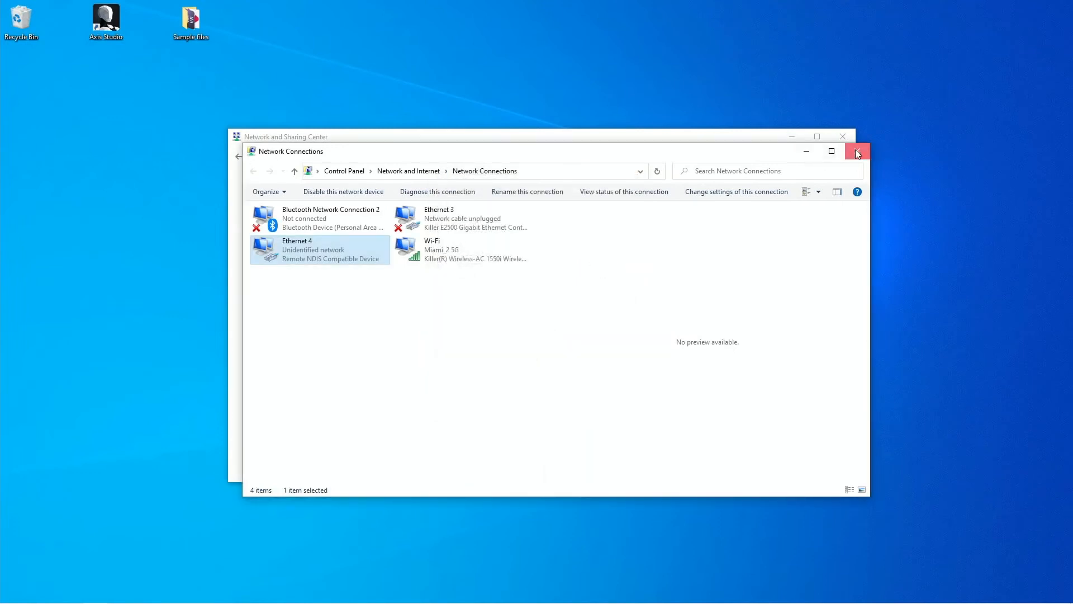
{"action": "left_click", "coordinate": [856, 152]}
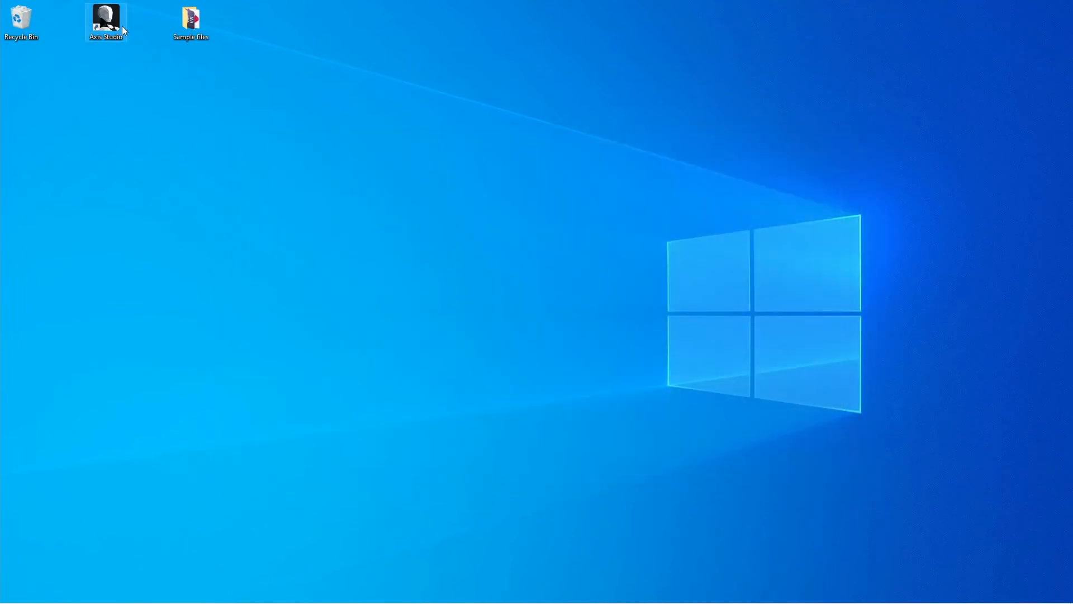
{"action": "double_click", "coordinate": [106, 21]}
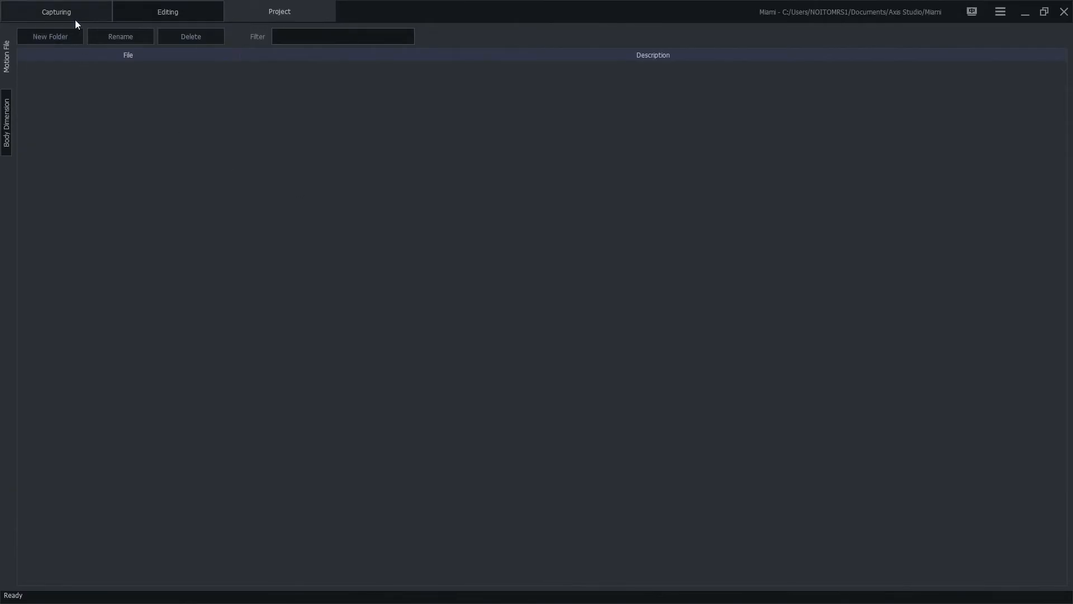
{"action": "left_click", "coordinate": [56, 11]}
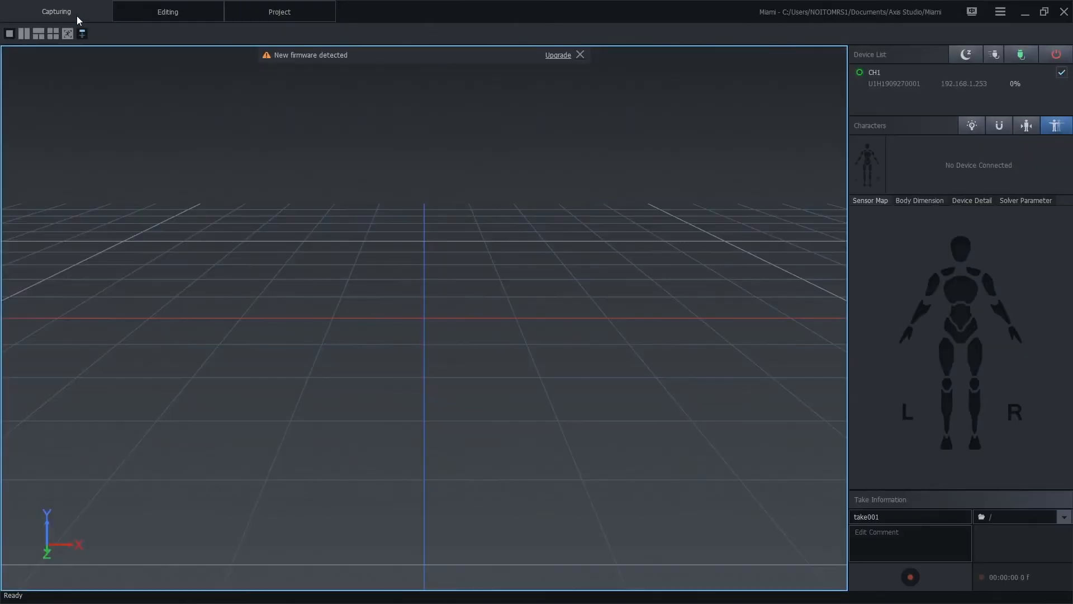
{"action": "mouse_move", "coordinate": [193, 141]}
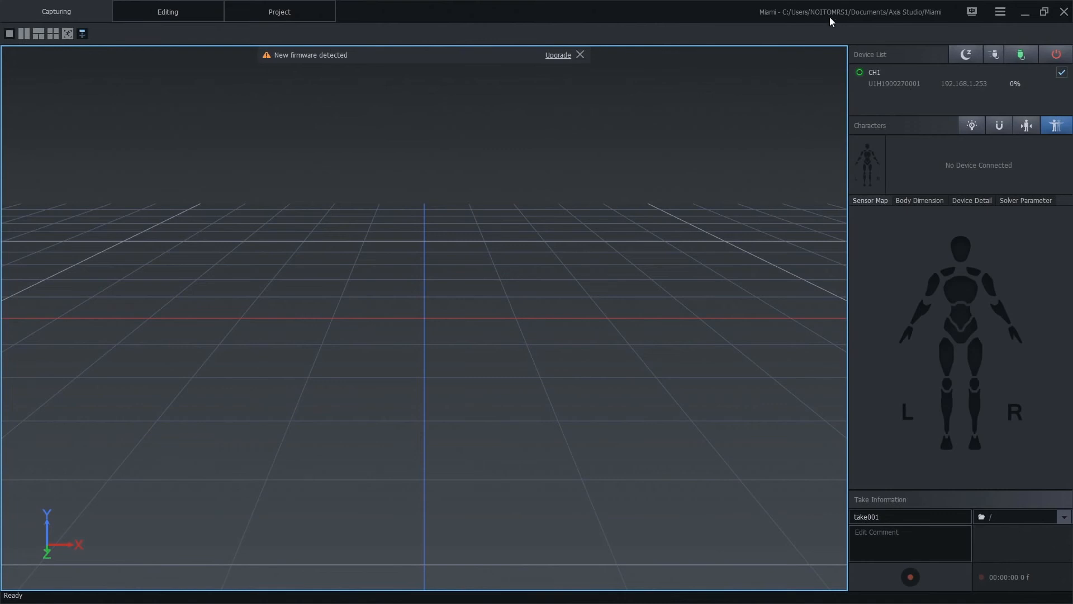
{"action": "mouse_move", "coordinate": [870, 94]}
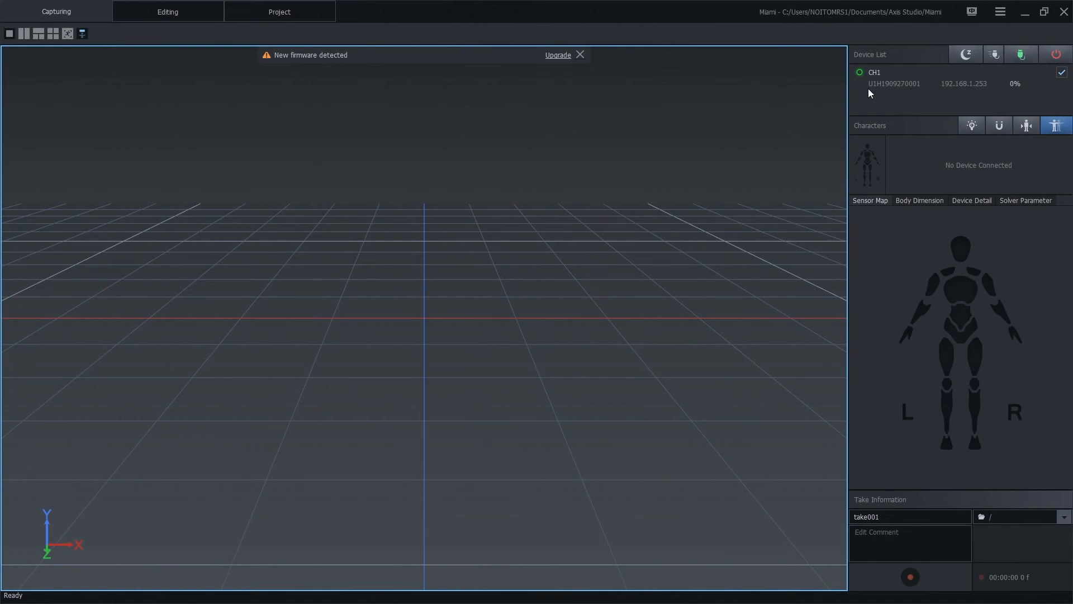
{"action": "mouse_move", "coordinate": [878, 103]}
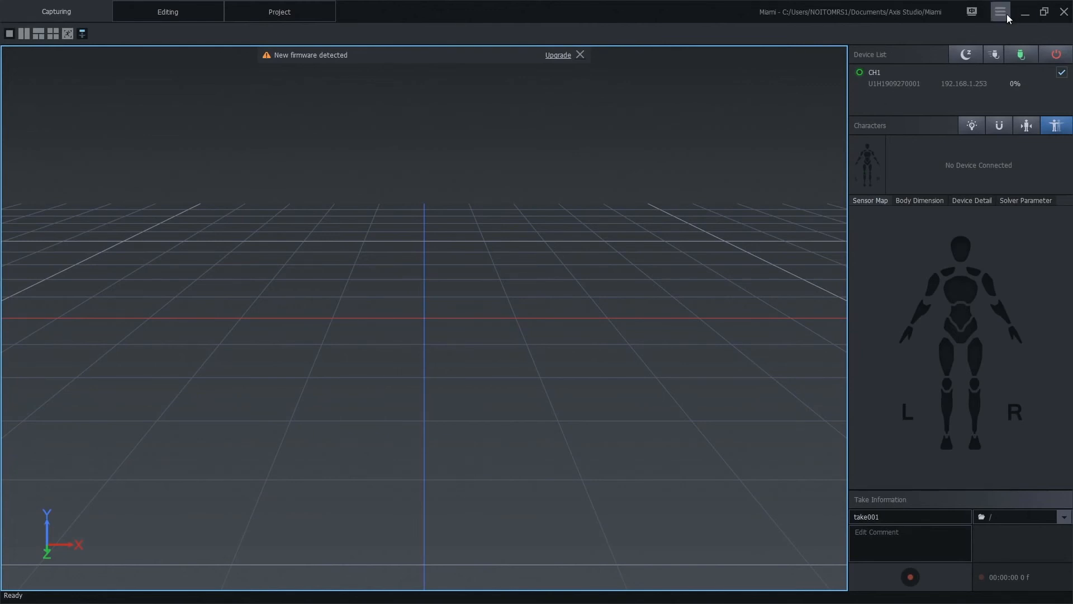
- Open the hamburger menu to show recent projects like Miami and Sample Project
{"action": "left_click", "coordinate": [1000, 11]}
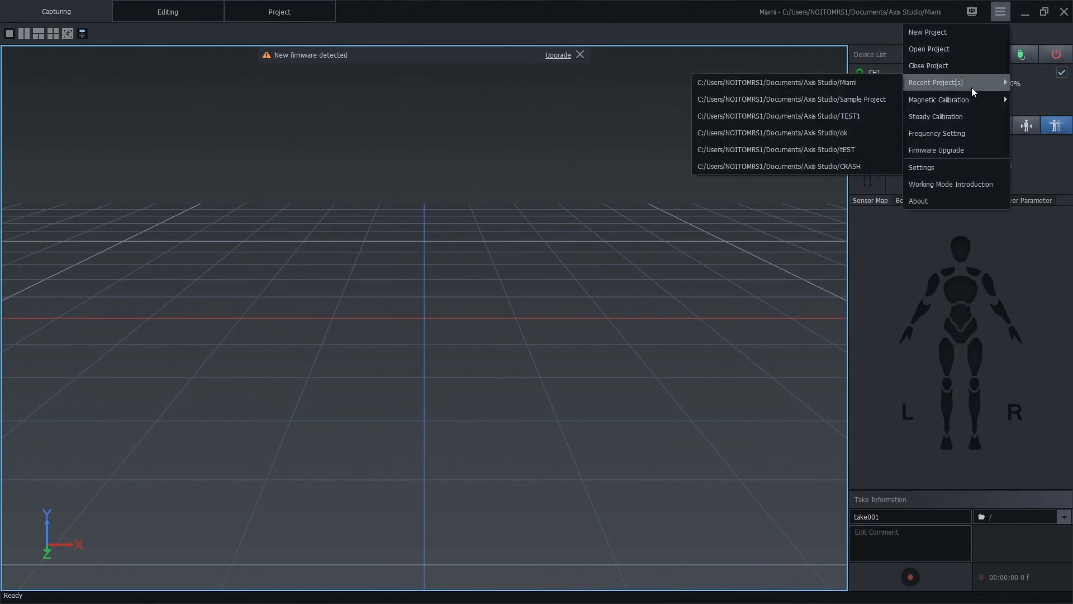
{"action": "mouse_move", "coordinate": [954, 150]}
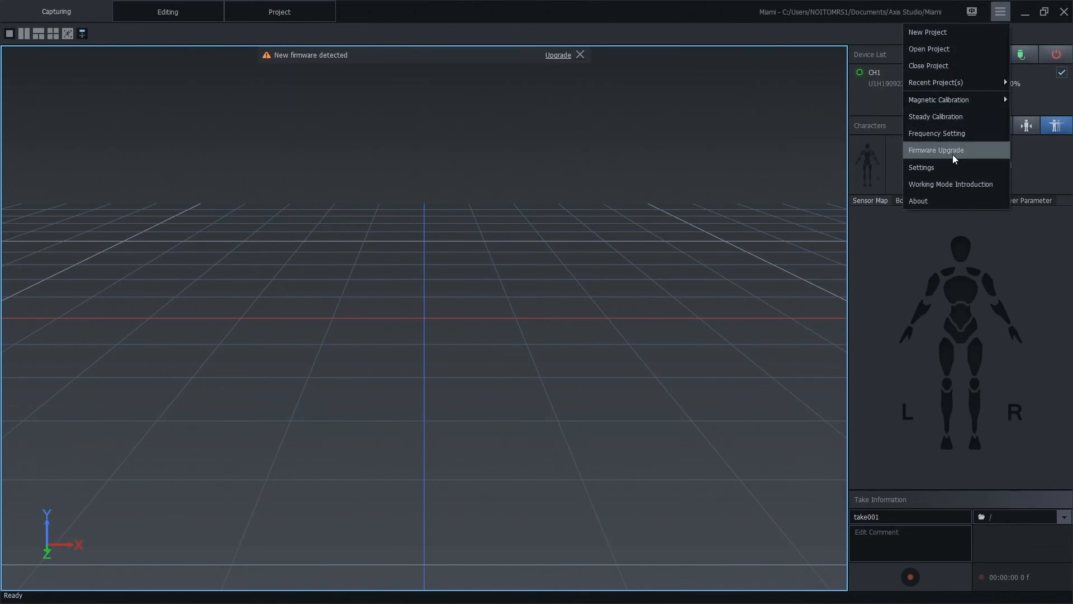
{"action": "mouse_move", "coordinate": [948, 169]}
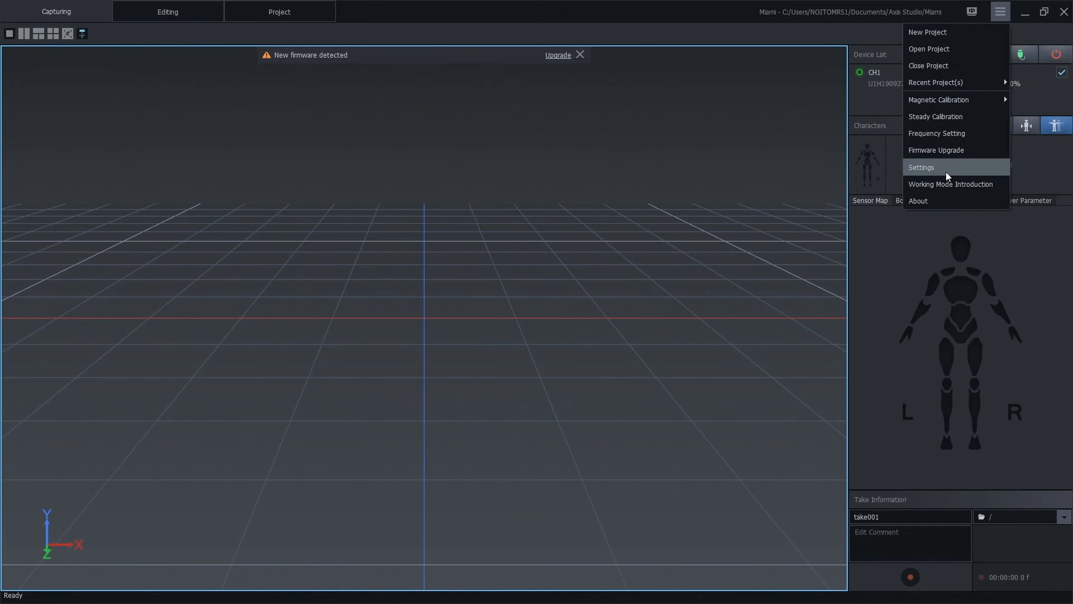
- In Settings > Device, choose network 192.168.1.69 and confirm with OK
{"action": "left_click", "coordinate": [922, 167]}
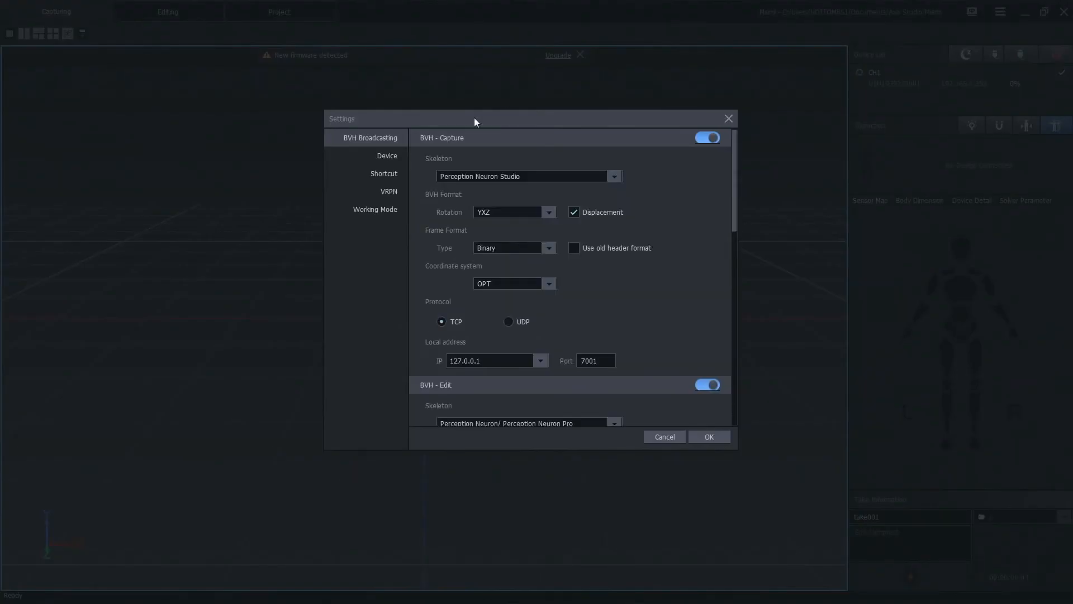
{"action": "left_click", "coordinate": [387, 155]}
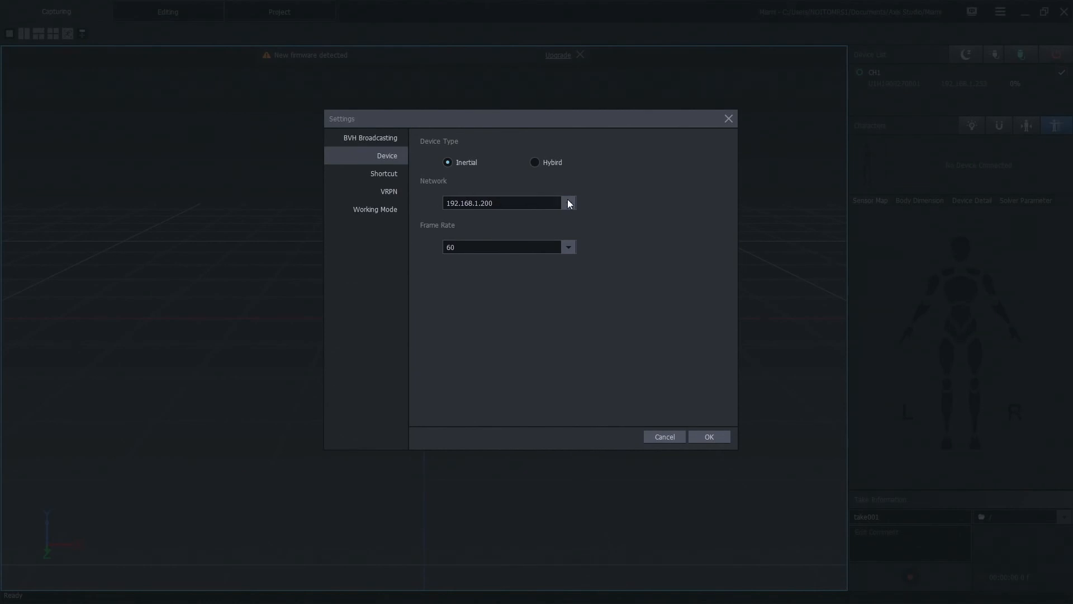
{"action": "left_click", "coordinate": [568, 202]}
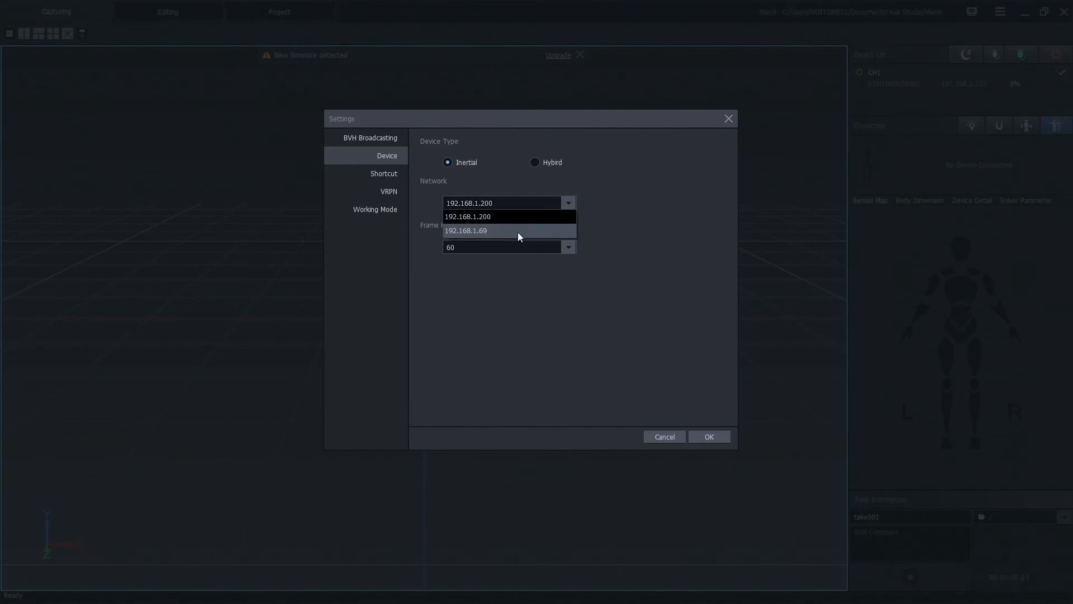
{"action": "left_click", "coordinate": [466, 231]}
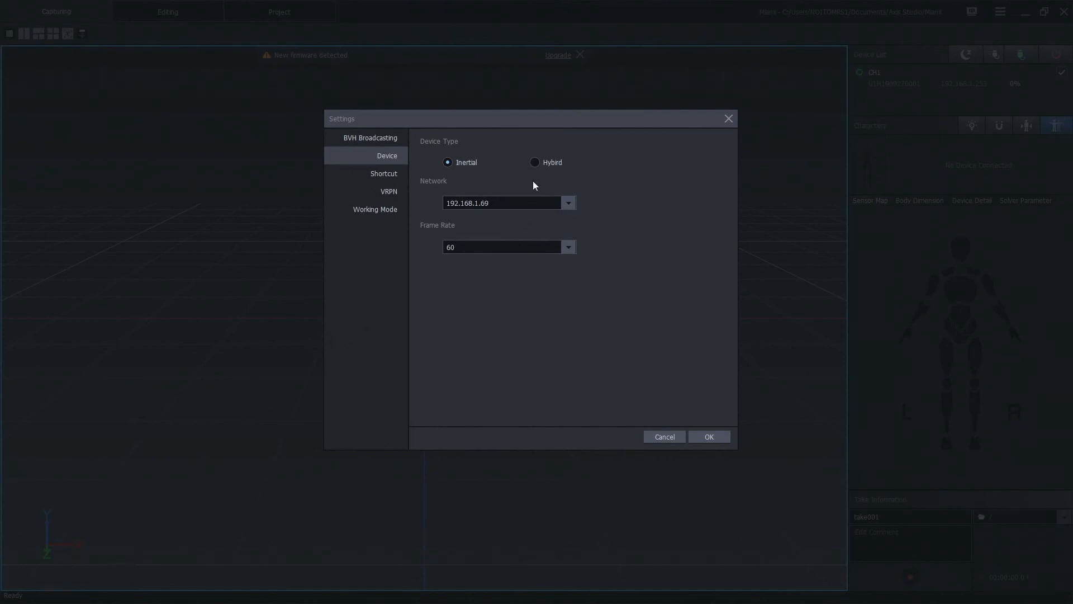
{"action": "left_click", "coordinate": [708, 436]}
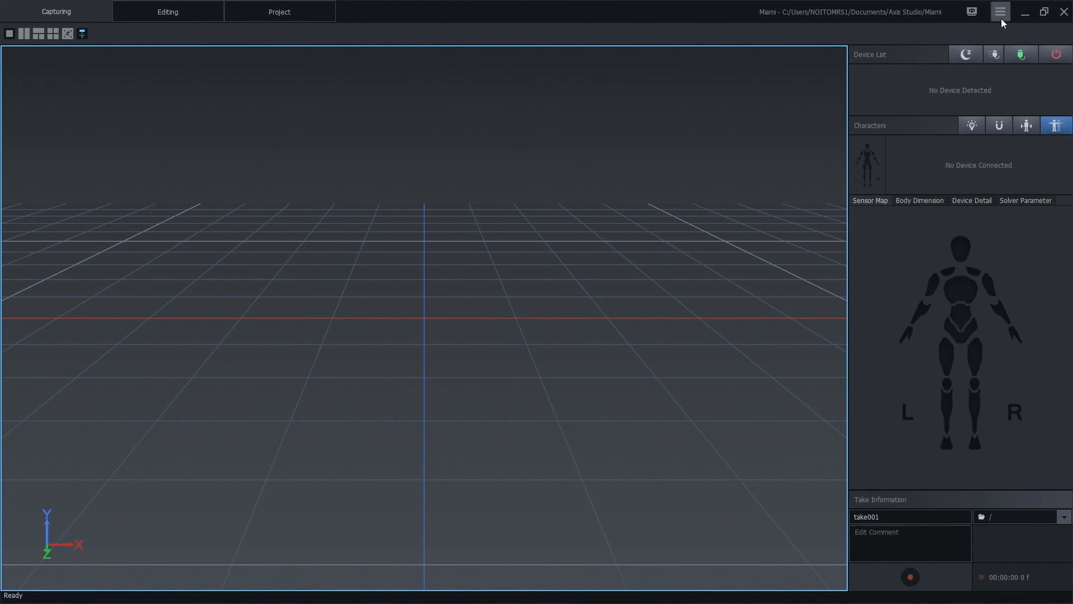
- Reopen Settings > Device, confirm Network reads 192.168.1.200, and close with OK
{"action": "left_click", "coordinate": [1000, 12]}
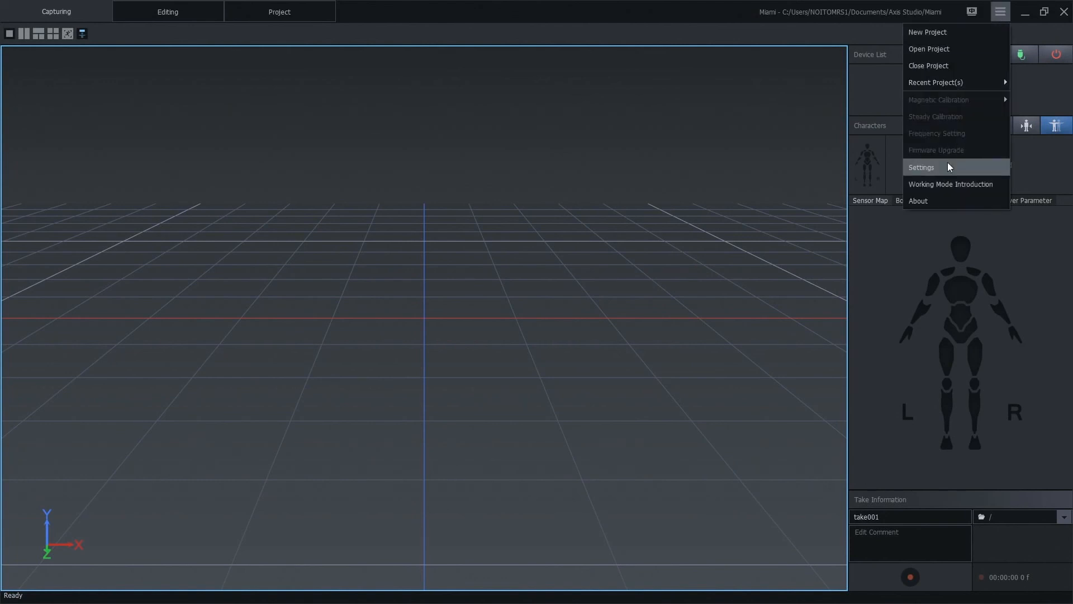
{"action": "left_click", "coordinate": [921, 167]}
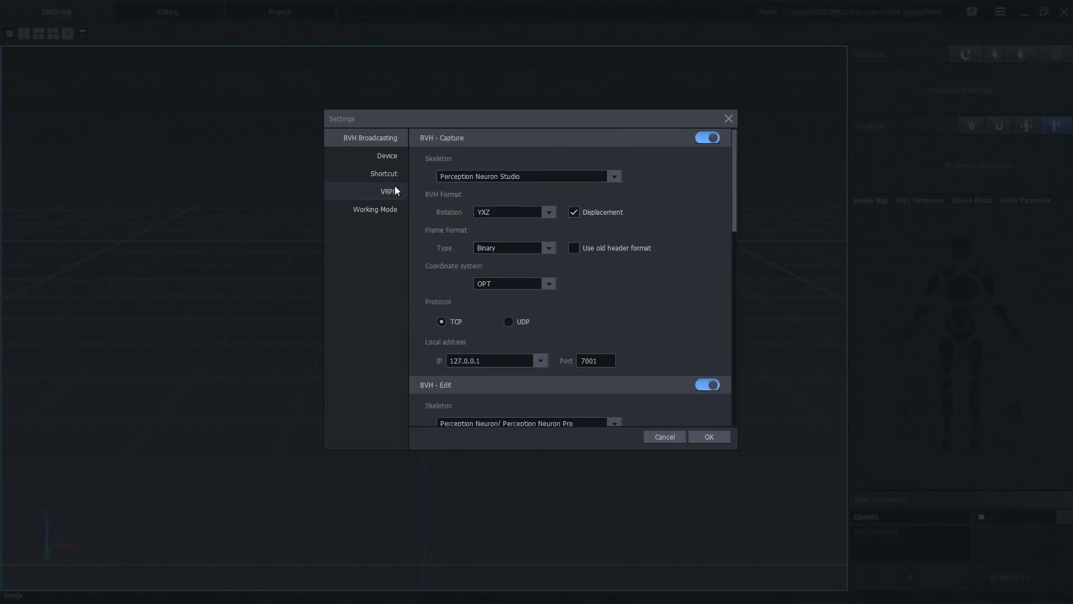
{"action": "left_click", "coordinate": [386, 155]}
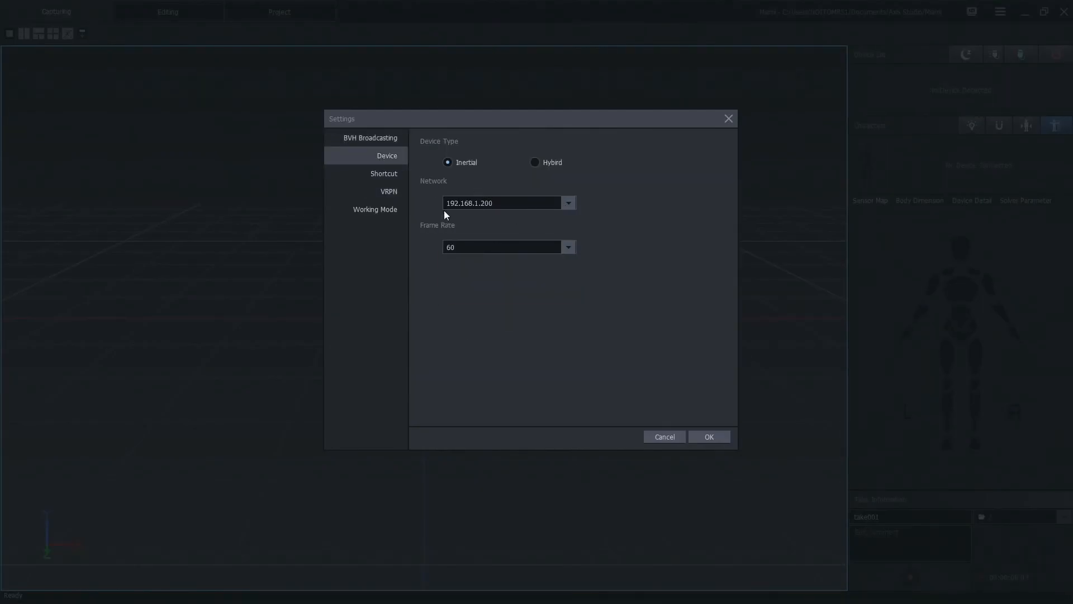
{"action": "mouse_move", "coordinate": [631, 382]}
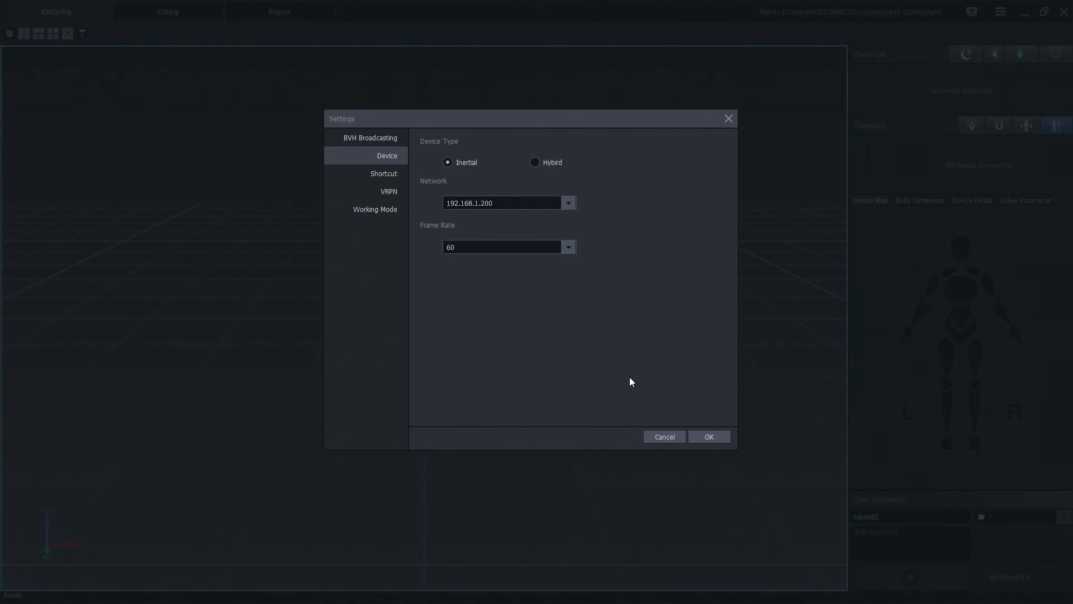
{"action": "left_click", "coordinate": [710, 436]}
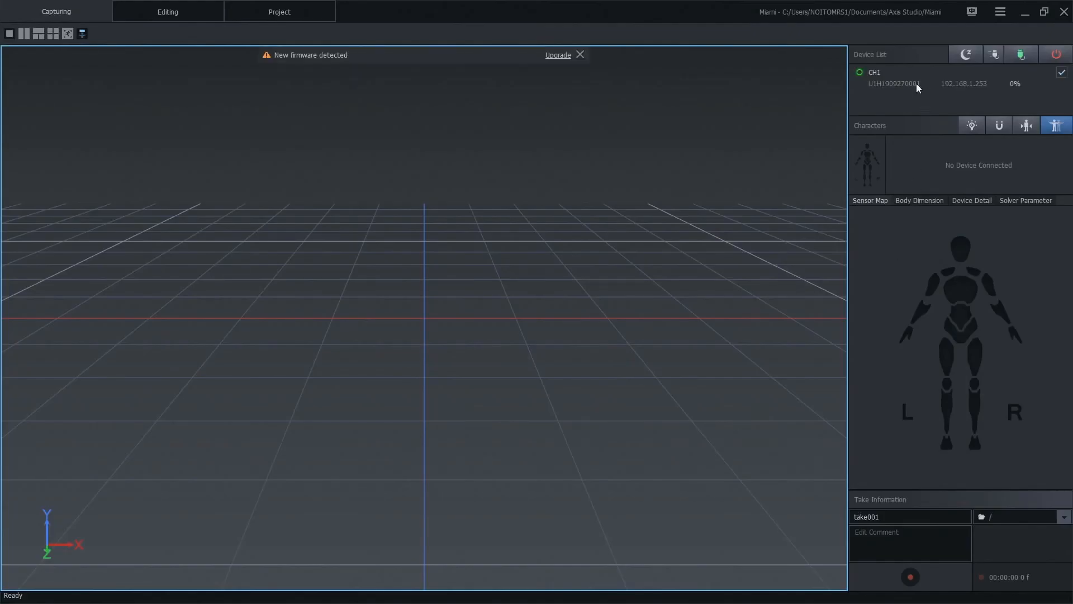
{"action": "mouse_move", "coordinate": [894, 89]}
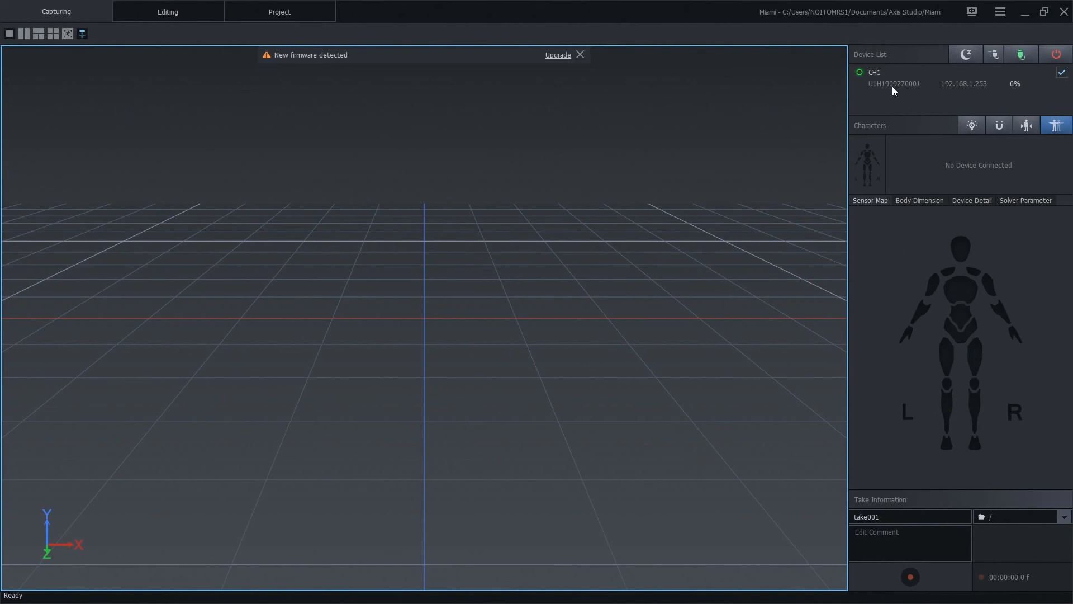